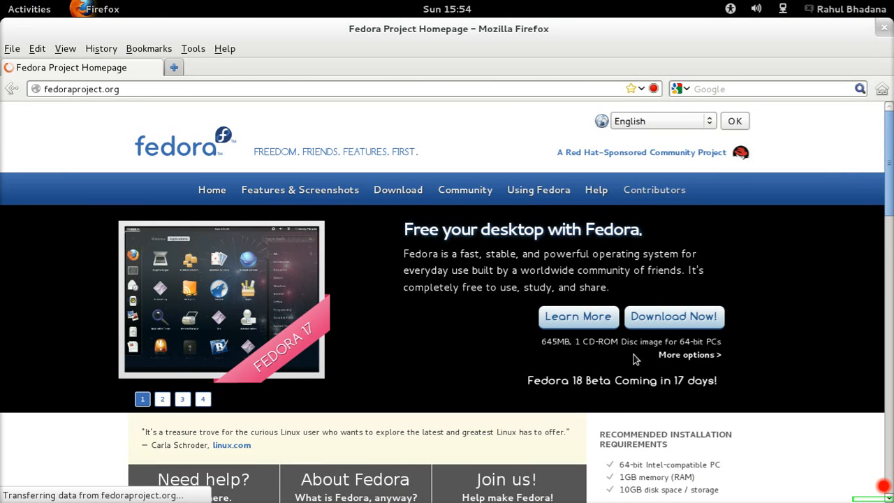
Reach Fedora's 'Thanks for downloading' page for the Fedora 17 64-bit Live Desktop ISO.
left_click(672, 316)
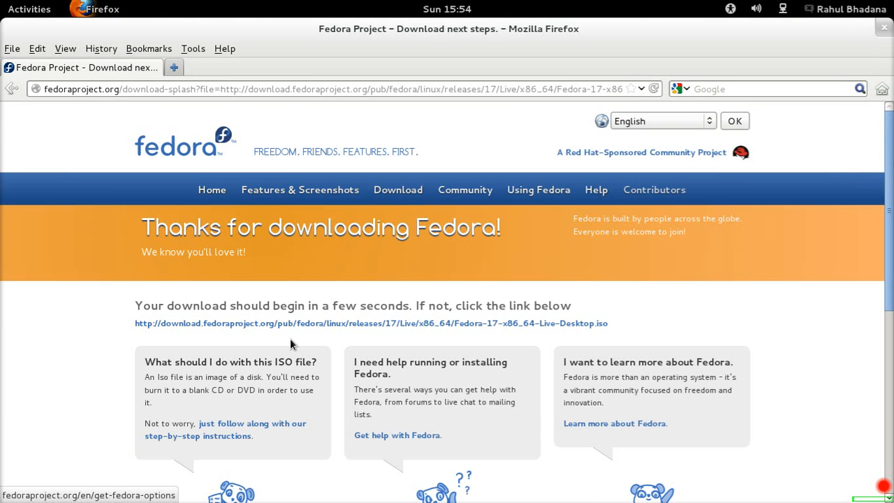
left_click(160, 322)
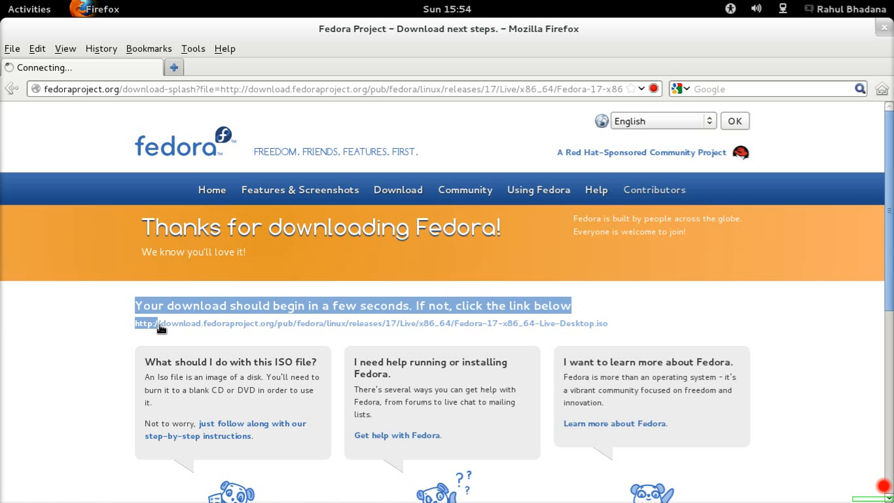
left_click(161, 323)
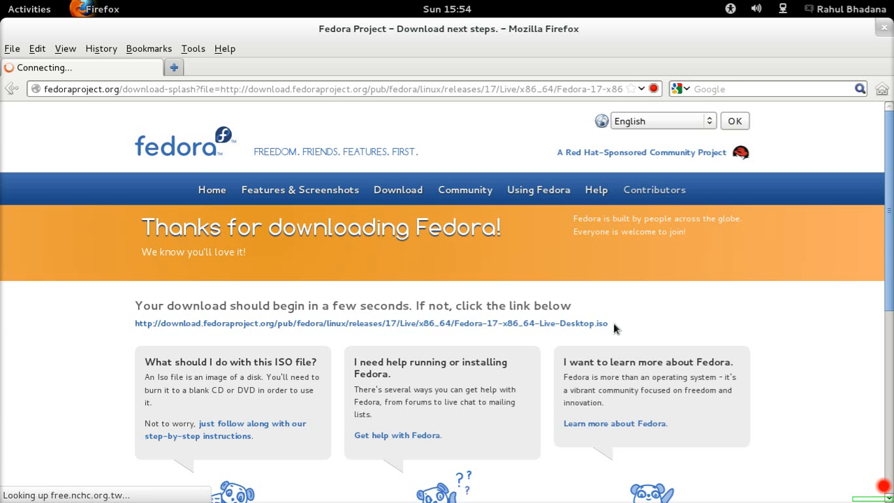
mouse_move(129, 328)
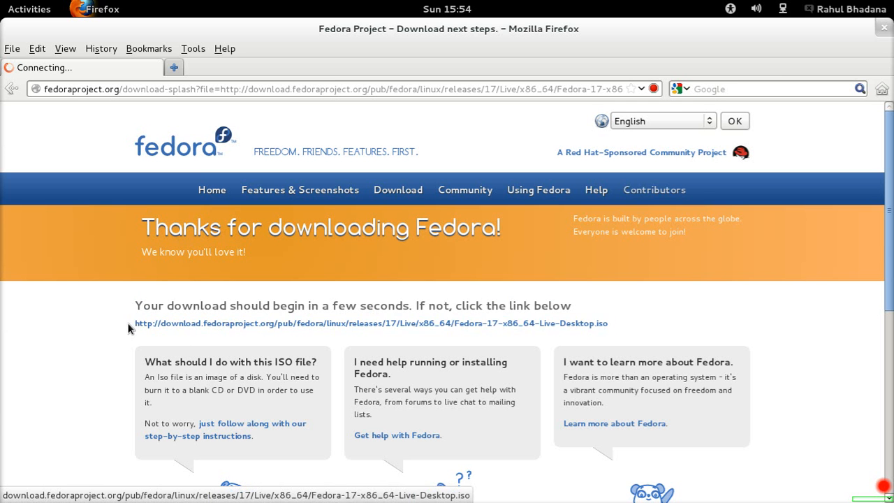
mouse_move(157, 329)
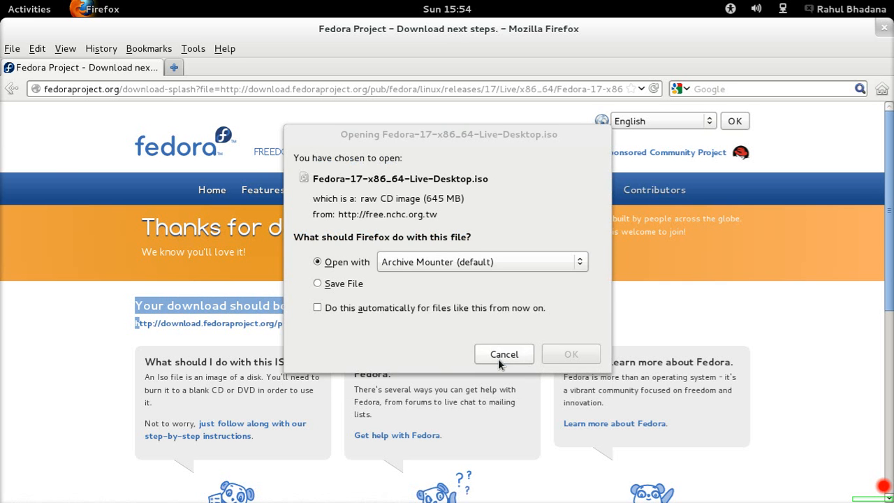
Cancel the automatic 645 MB Fedora 17 ISO download prompt, keeping the page with its direct link.
left_click(503, 354)
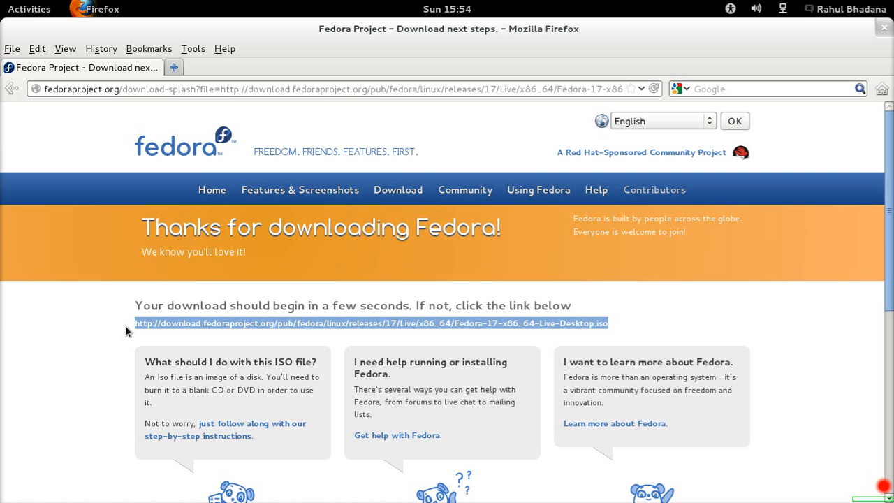
mouse_move(78, 296)
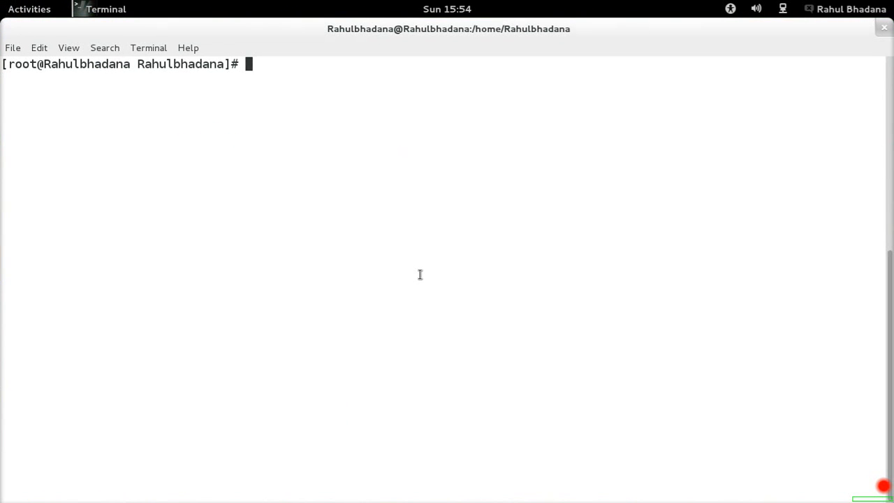
Run proz on the download.fedoraproject.org Fedora 17 x86_64 Live Desktop ISO URL.
type("proz")
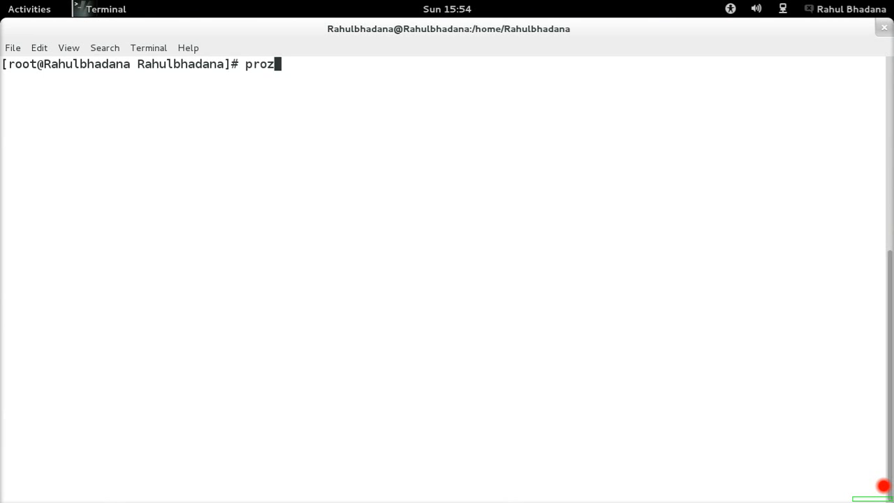
type("http://download.fedoraproject.org/pub/fedora/linux/releases/17/Live/x86_64/Fedora-17-x86_64-Live-Desktop.iso")
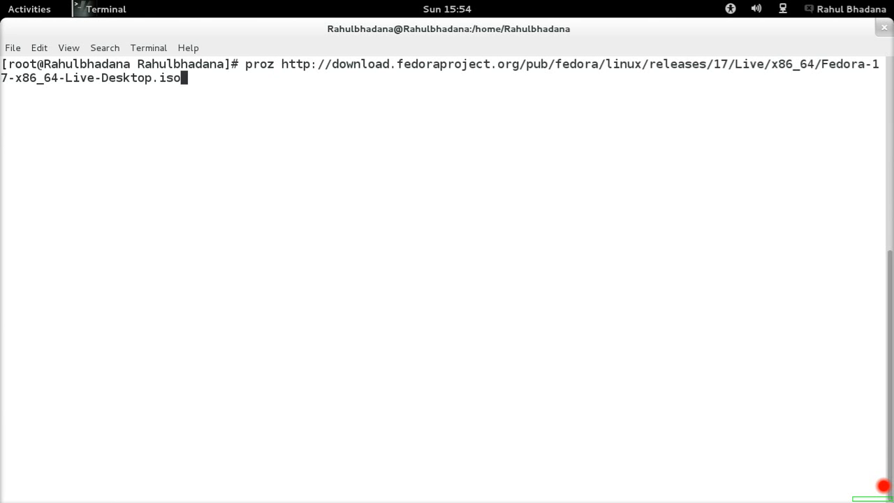
left_click_drag(245, 64, 180, 77)
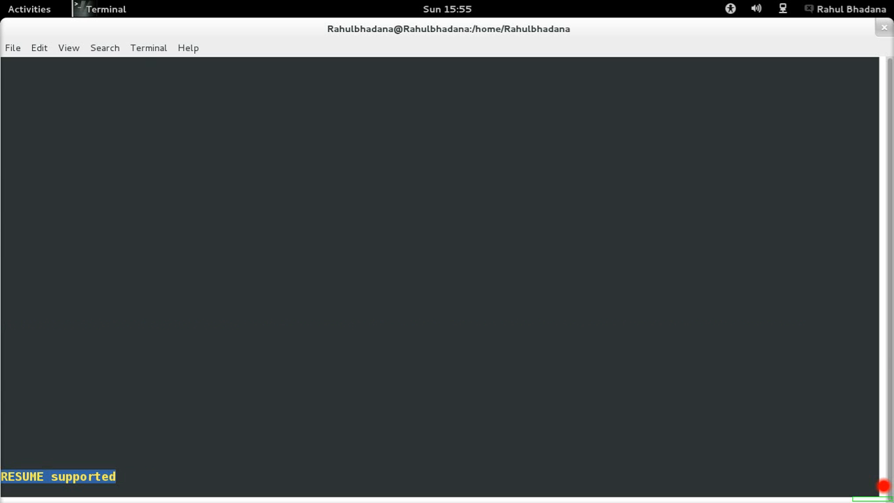
Let proz fetch over four connections from mirror.nus.edu.sg to about 0.29%, then show the Activities overview.
key("Return")
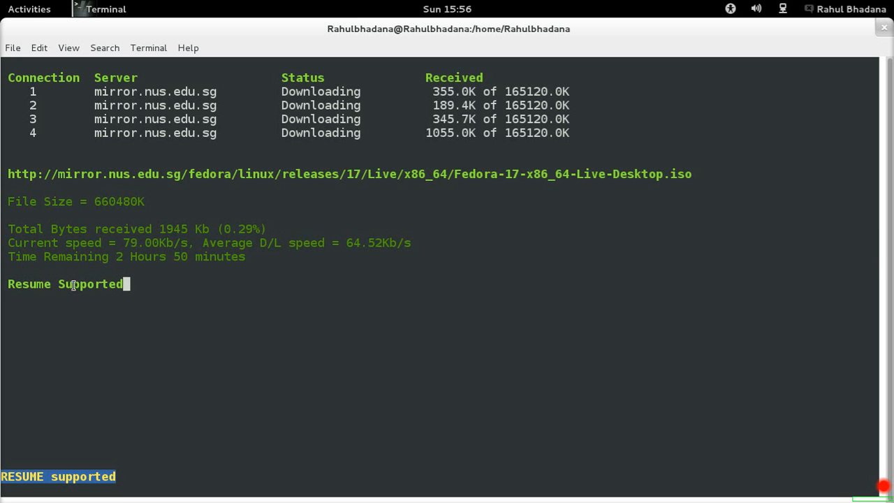
mouse_move(191, 299)
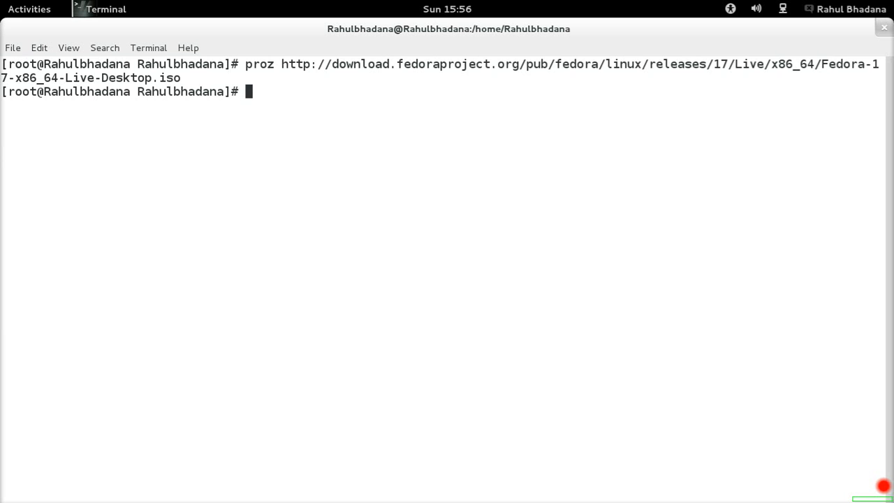
left_click(30, 9)
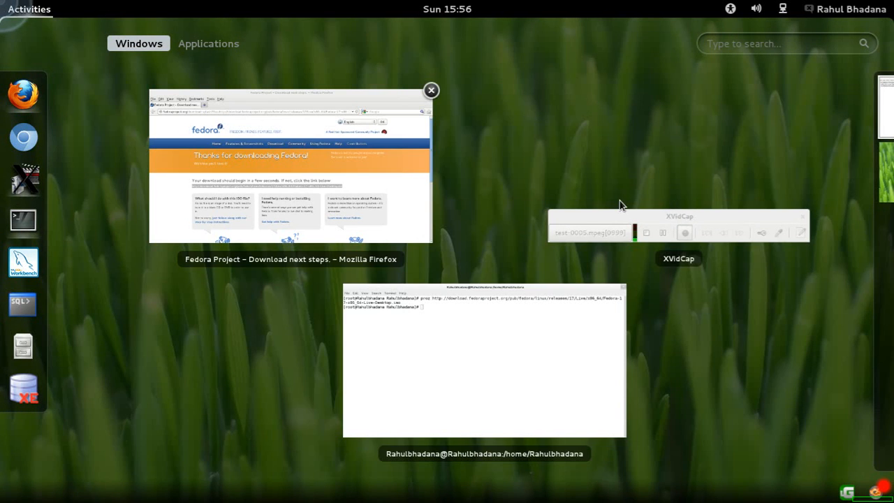